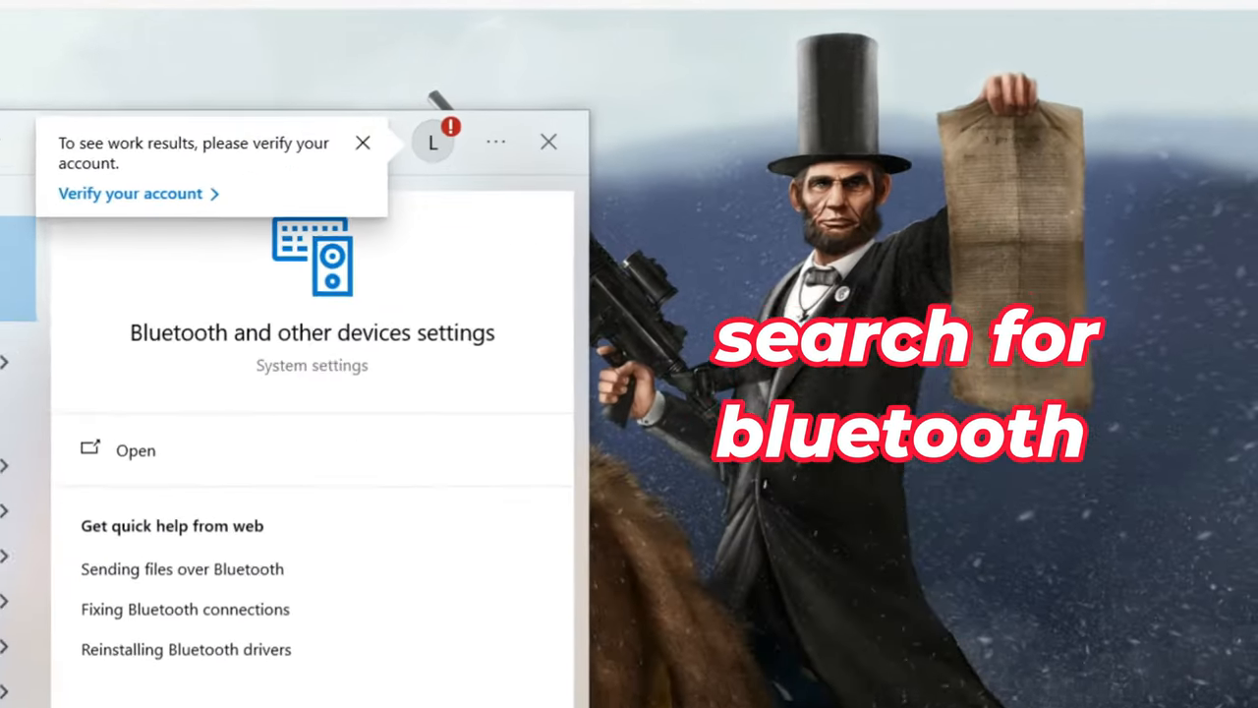
Choose the 'Bluetooth and other devices settings' result for the bluetooth search.
{"action": "left_click", "coordinate": [133, 450]}
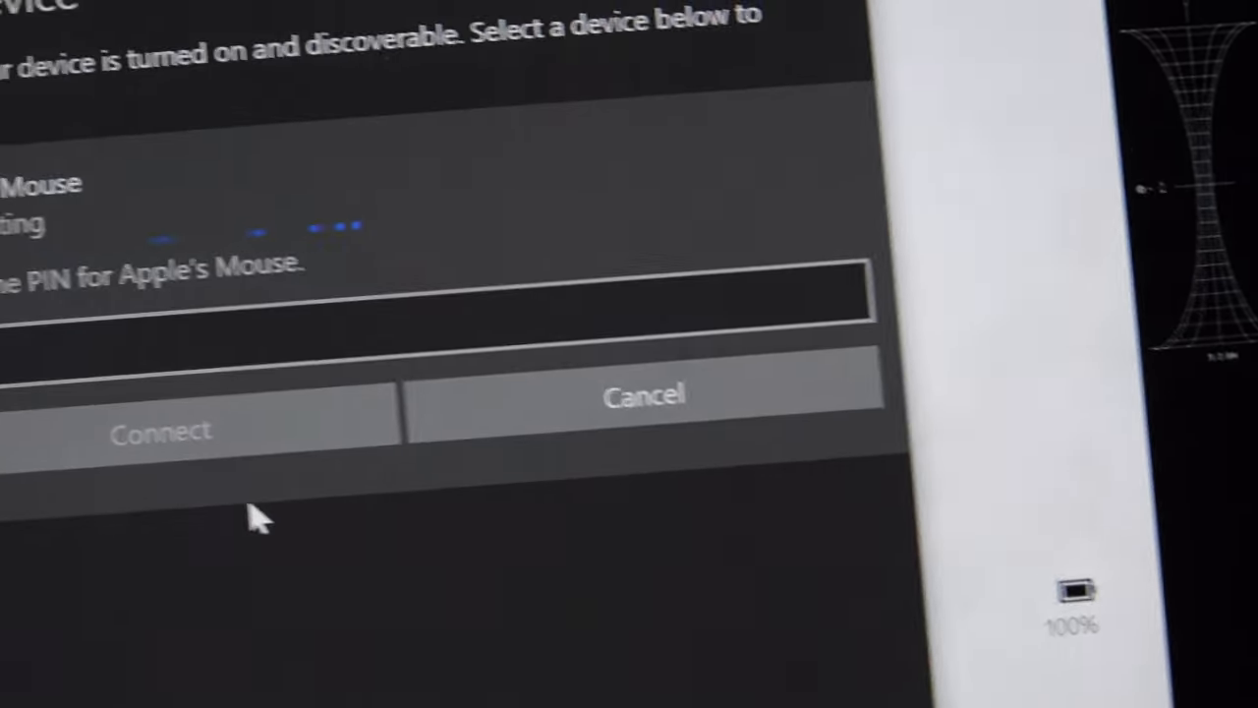
Enter PIN 0000 for Apple's Mouse and connect it.
{"action": "type", "text": "00"}
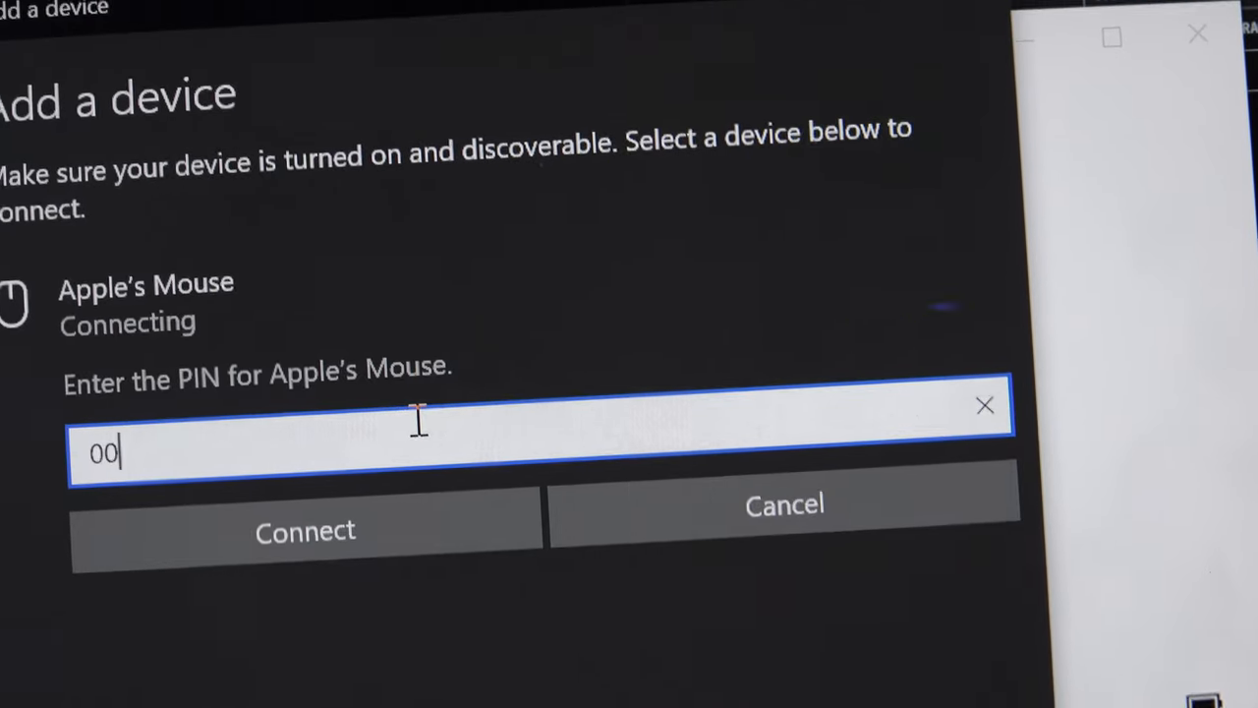
{"action": "type", "text": "00"}
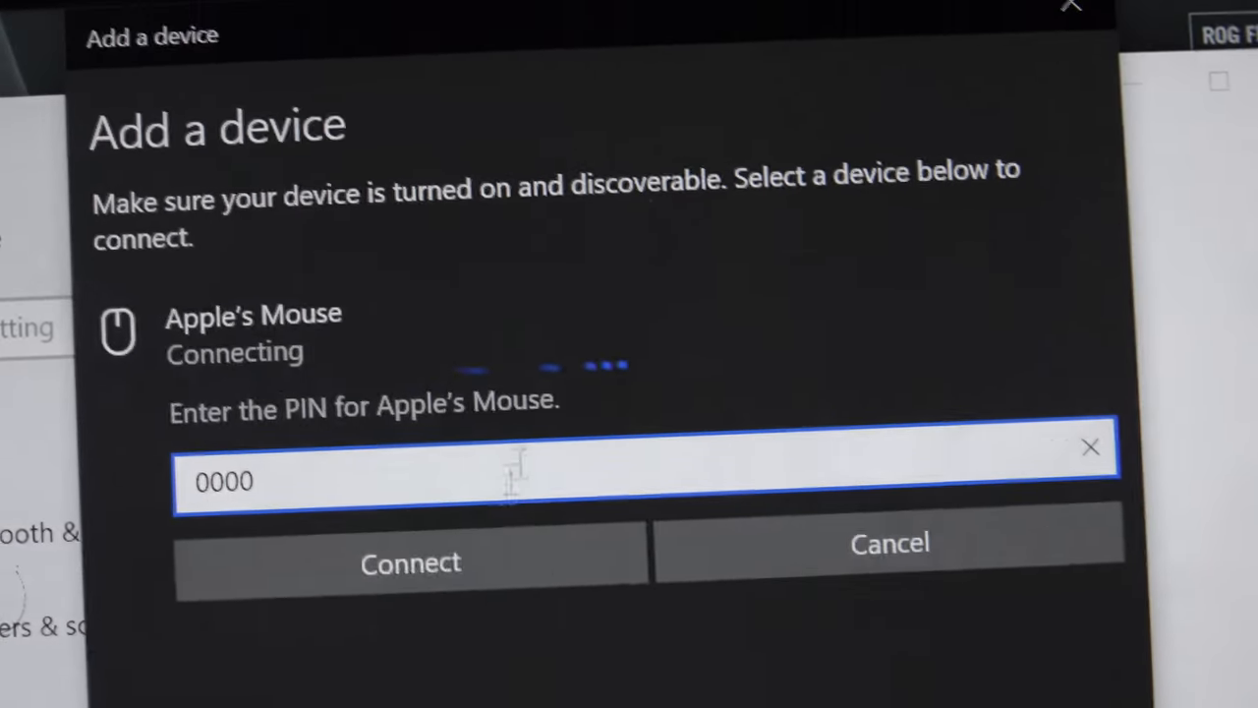
{"action": "left_click", "coordinate": [409, 562]}
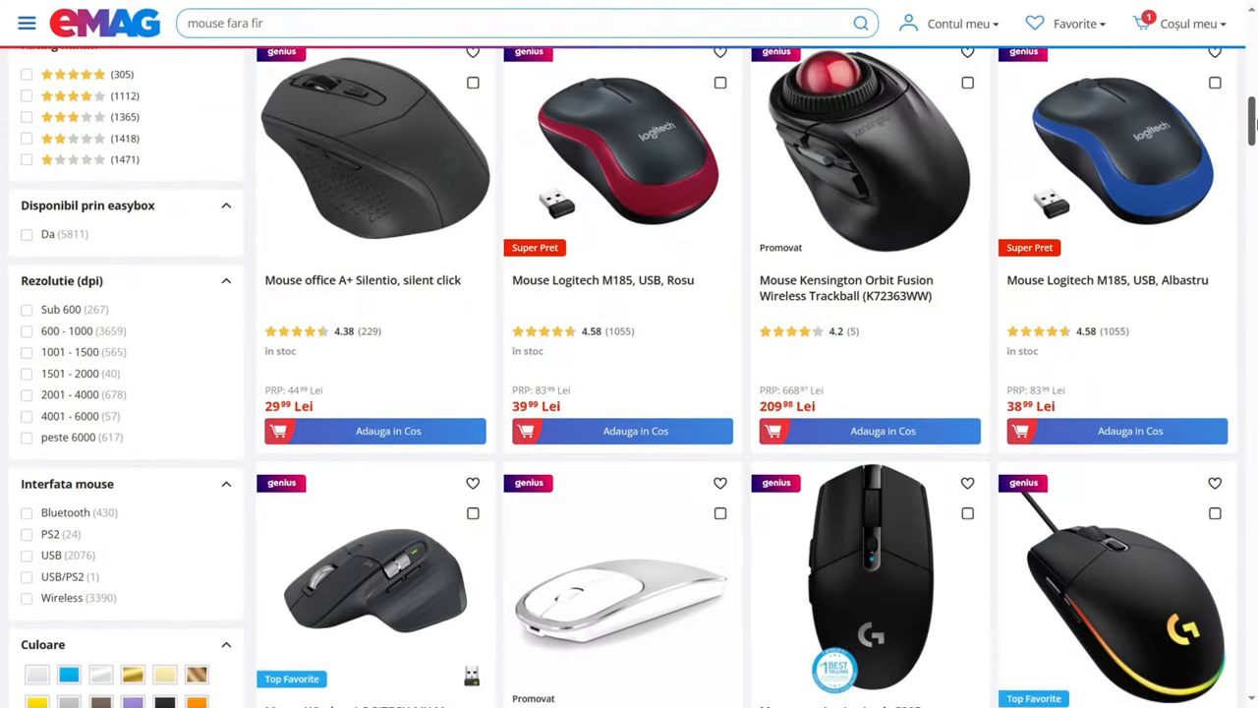
Scroll down the 'mouse fara fir' results to see more gaming and wireless models.
{"action": "scroll", "scroll_direction": "down", "scroll_amount": 3}
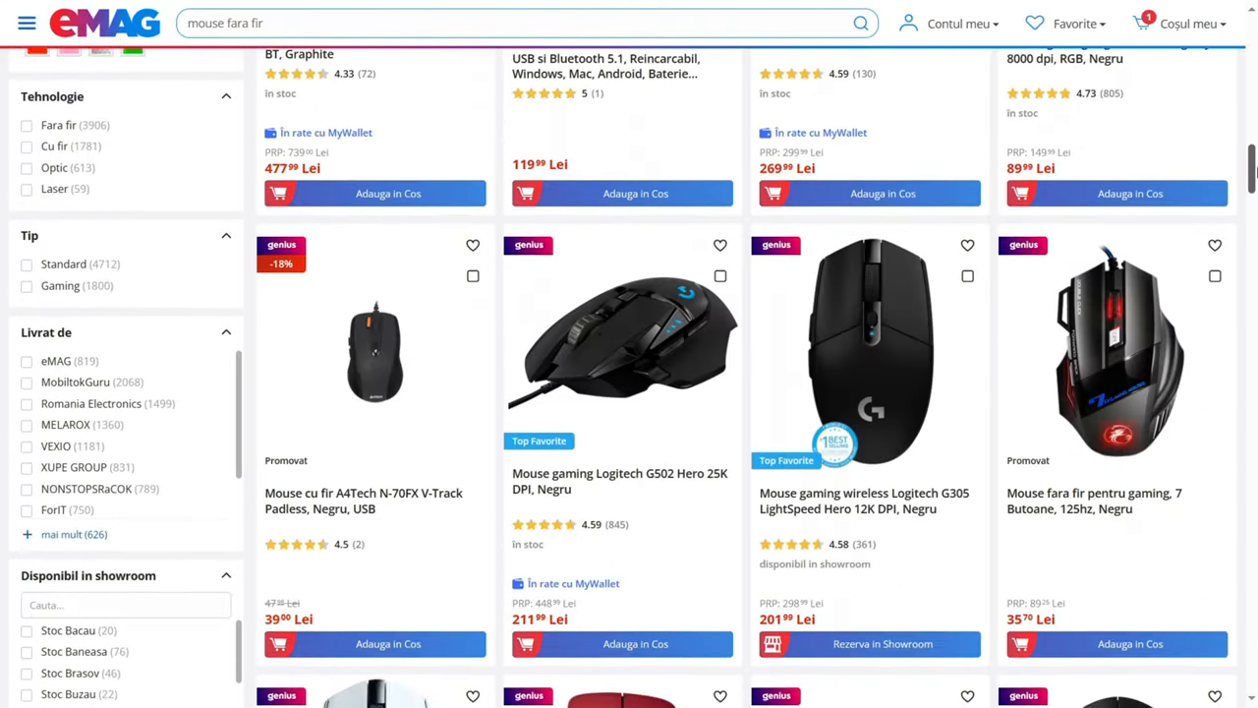
{"action": "scroll", "scroll_direction": "down", "scroll_amount": 3}
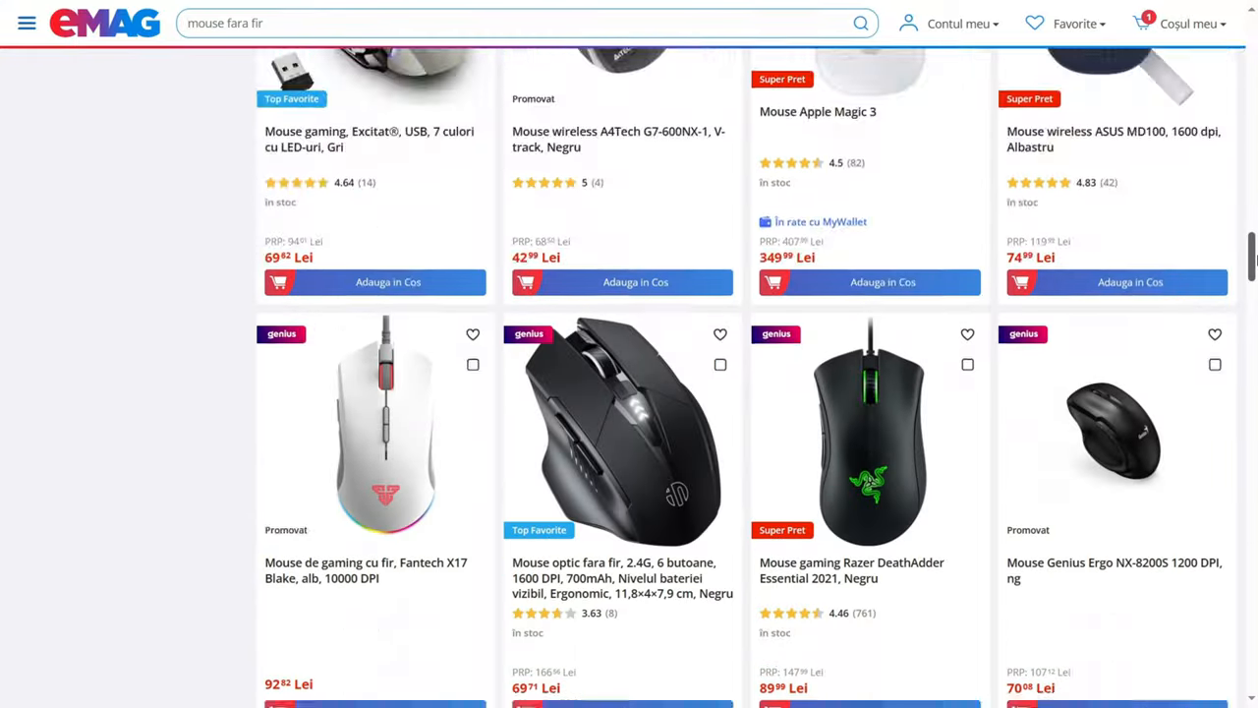
{"action": "scroll", "scroll_direction": "down", "scroll_amount": 3}
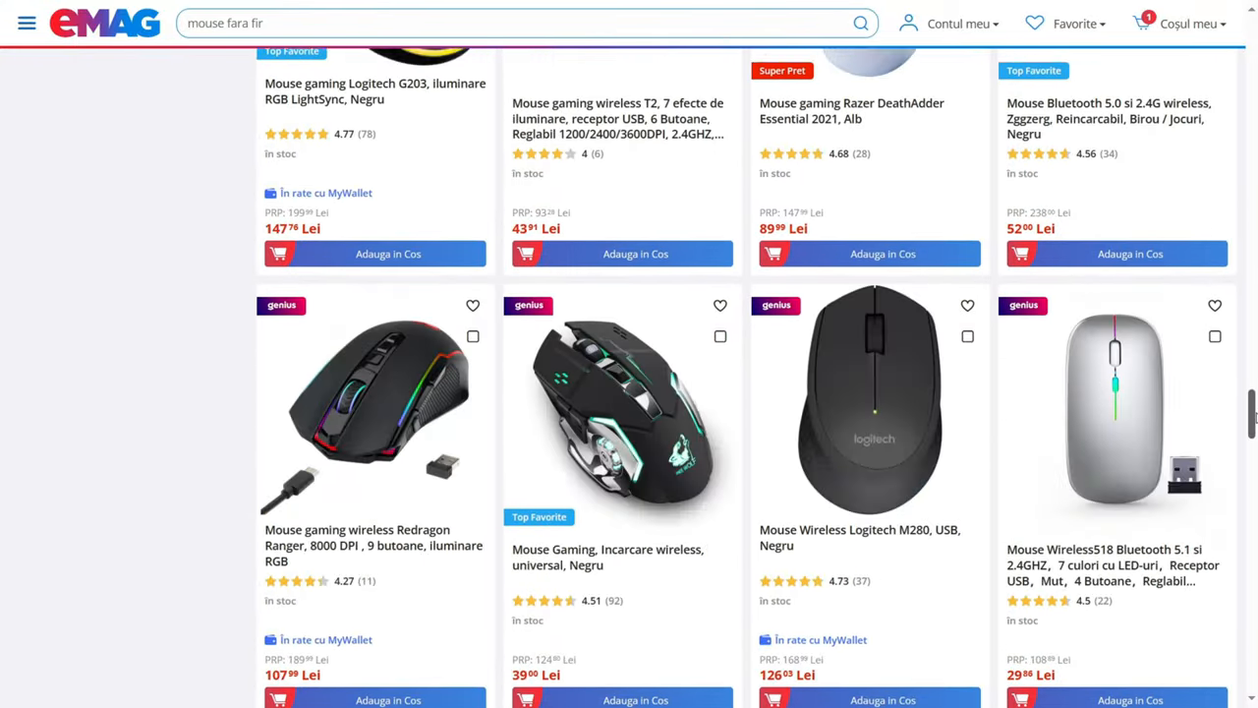